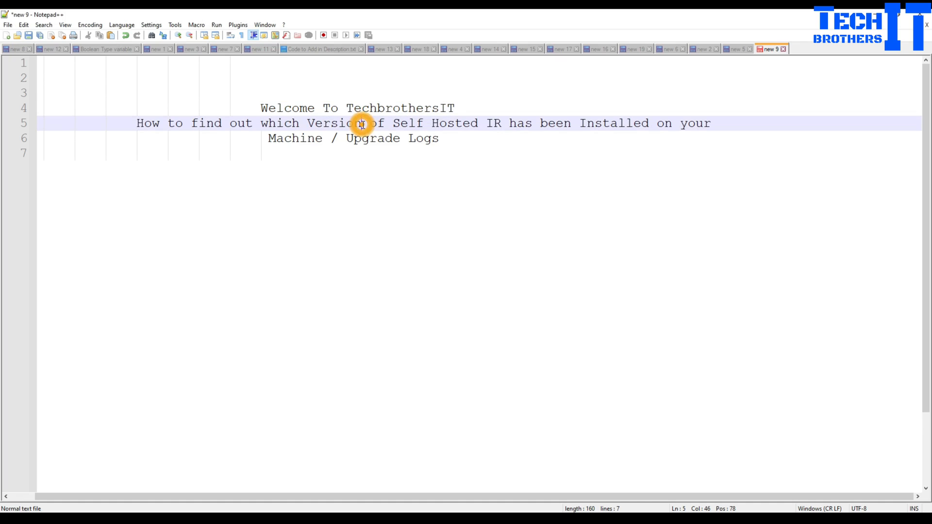
Change 'Version' to 'Versions' in the tutorial title, then switch to Azure Data Factory showing IR version 5.10.7949.4
{"action": "type", "text": "s"}
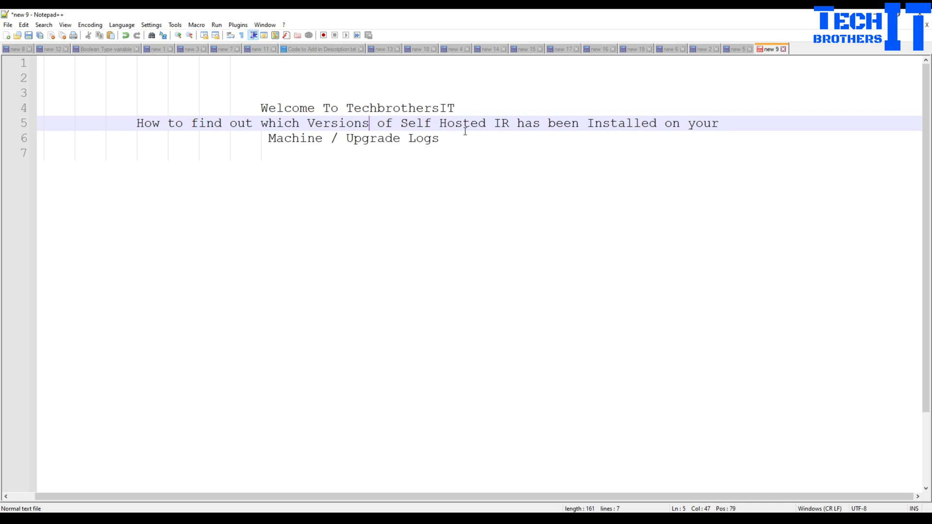
{"action": "mouse_move", "coordinate": [344, 152]}
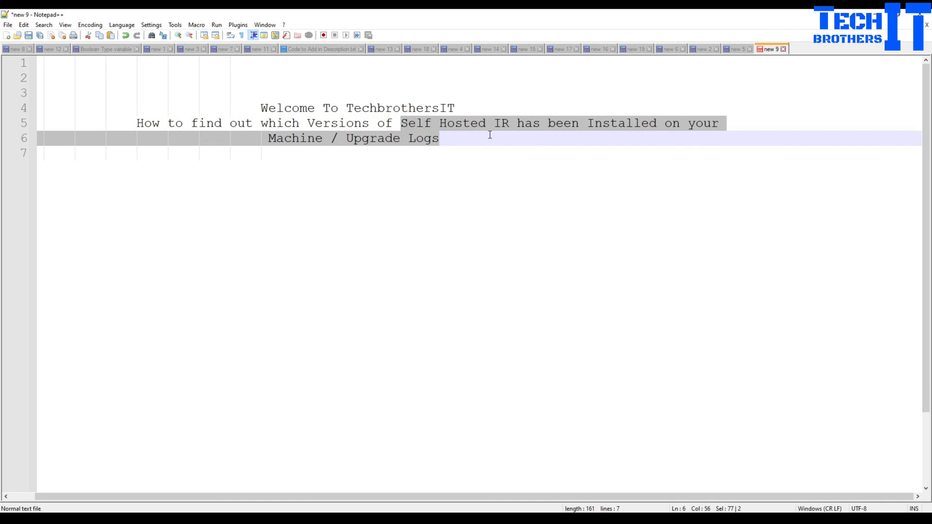
{"action": "left_click", "coordinate": [510, 123]}
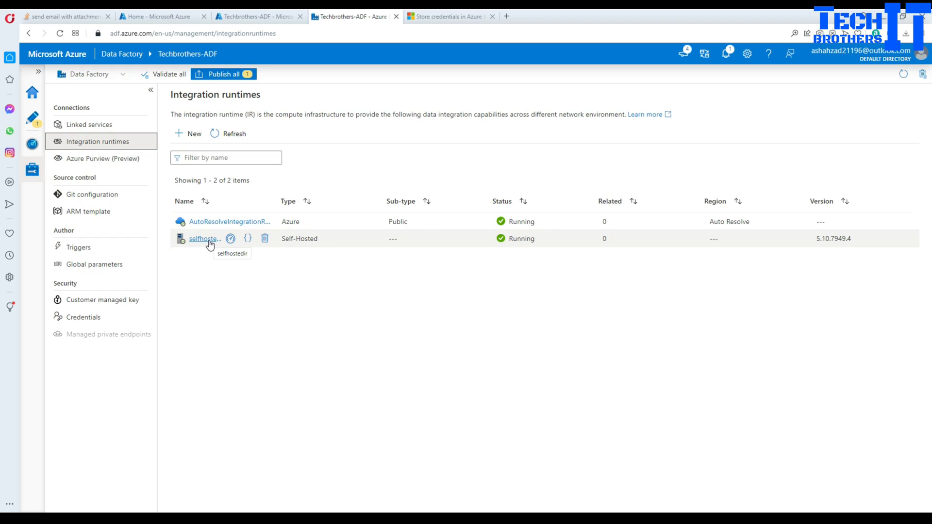
{"action": "mouse_move", "coordinate": [825, 242]}
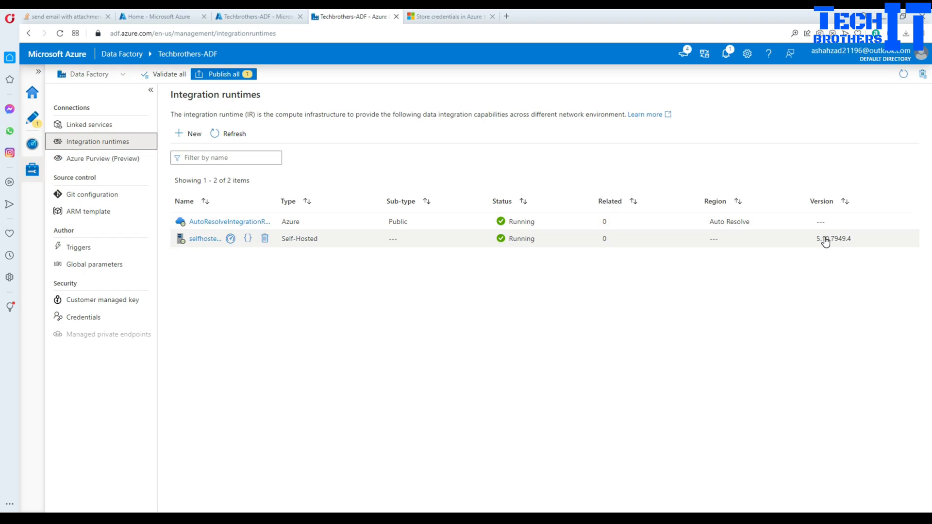
{"action": "mouse_move", "coordinate": [843, 246]}
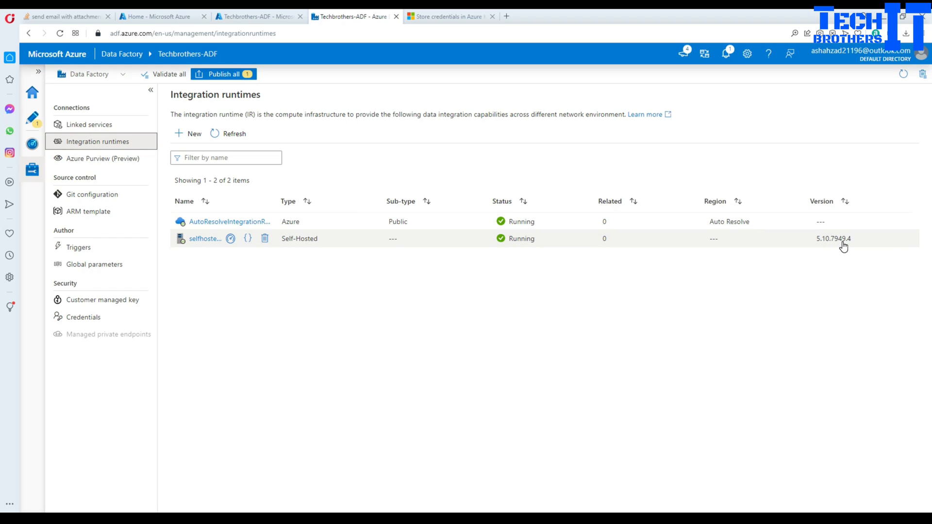
{"action": "mouse_move", "coordinate": [831, 245]}
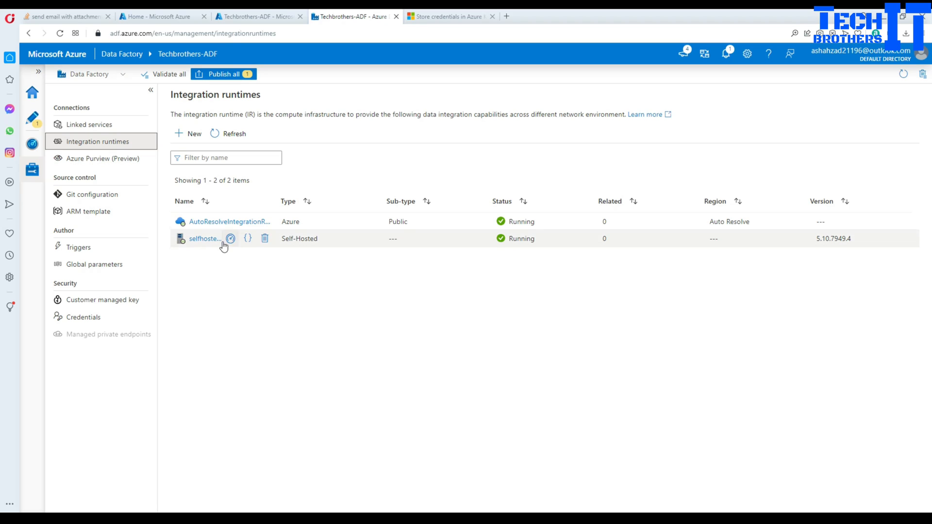
{"action": "left_click", "coordinate": [231, 239]}
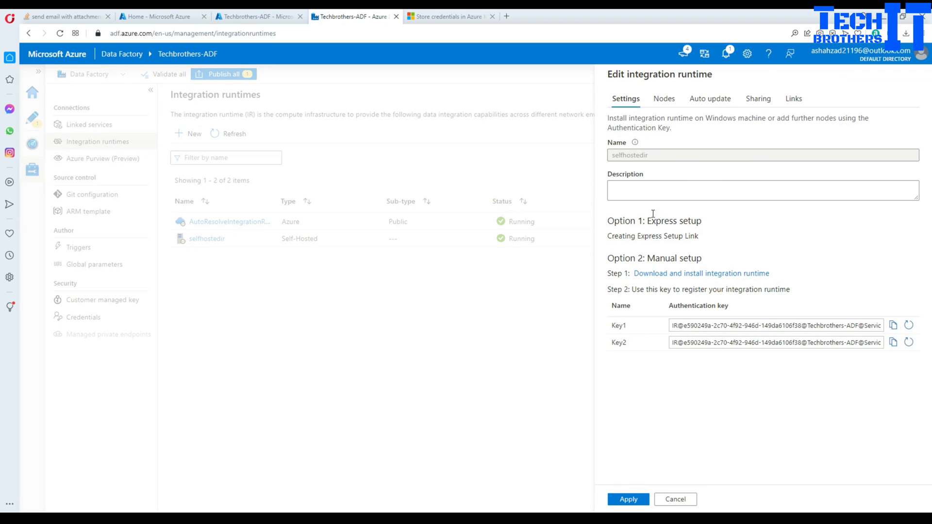
{"action": "left_click", "coordinate": [664, 98]}
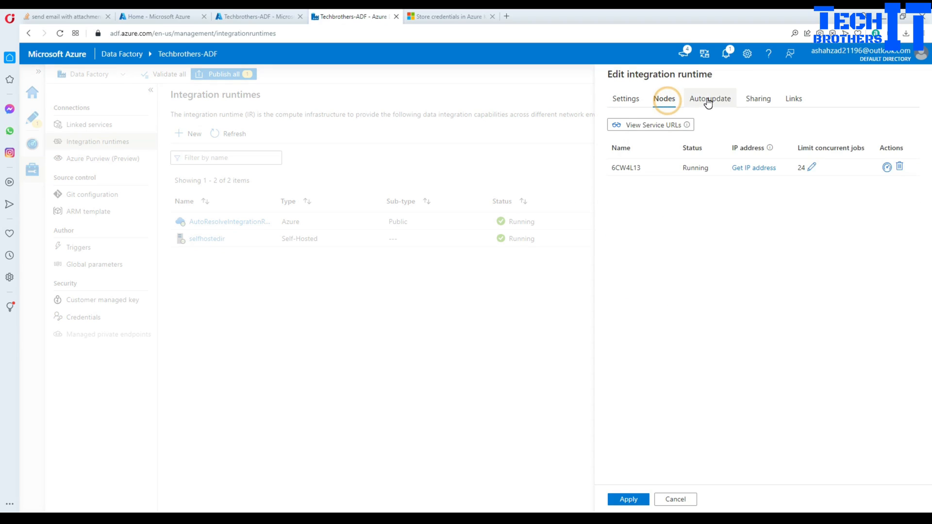
{"action": "left_click", "coordinate": [625, 98]}
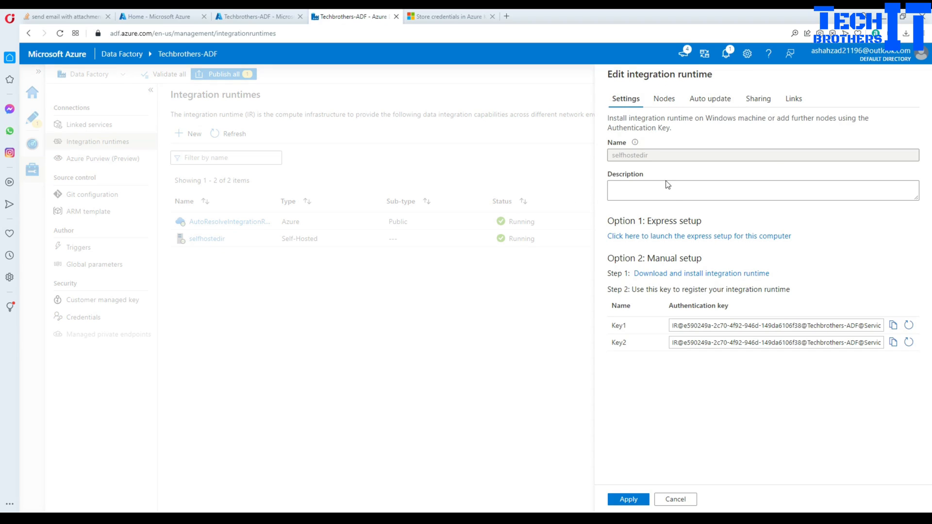
{"action": "left_click", "coordinate": [664, 100]}
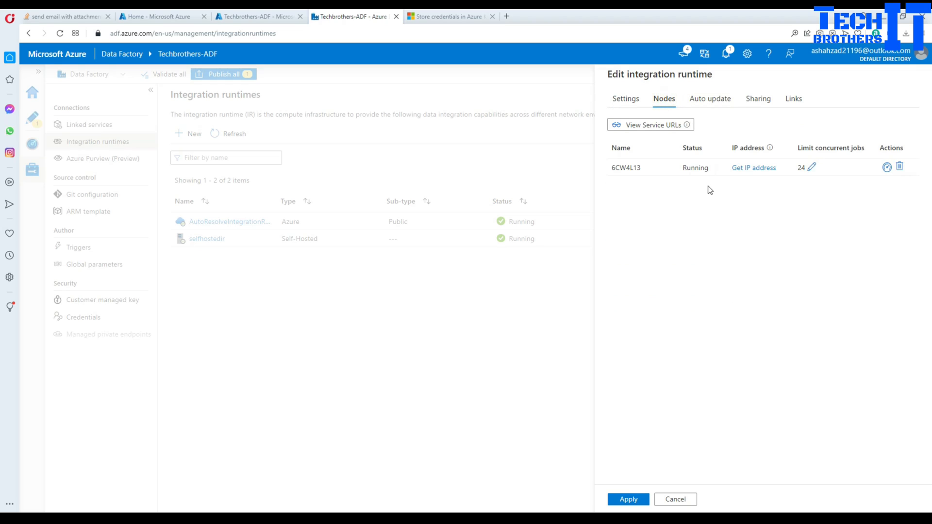
{"action": "left_click", "coordinate": [709, 99]}
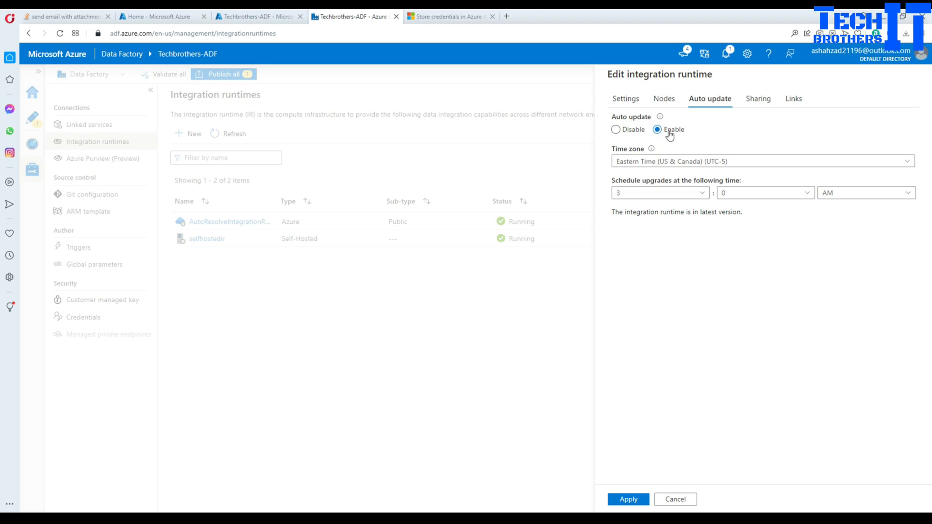
{"action": "mouse_move", "coordinate": [668, 141]}
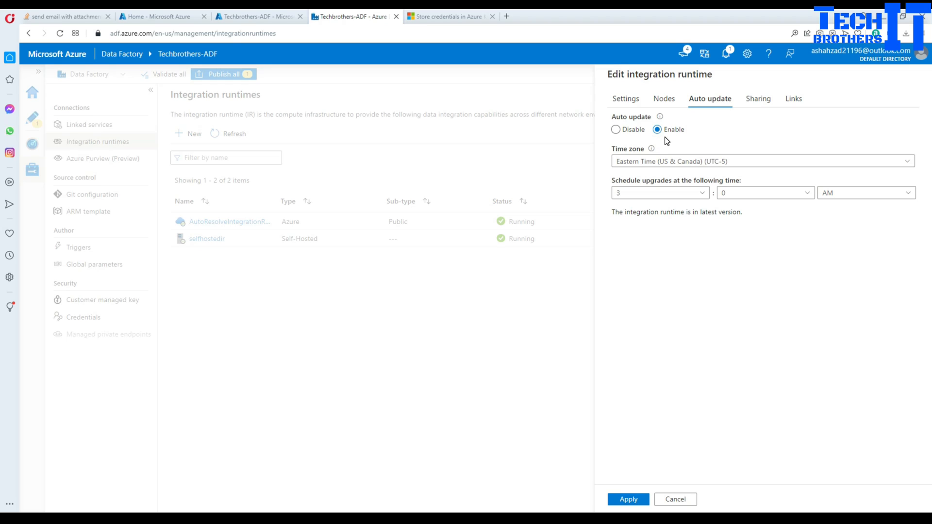
{"action": "mouse_move", "coordinate": [726, 142]}
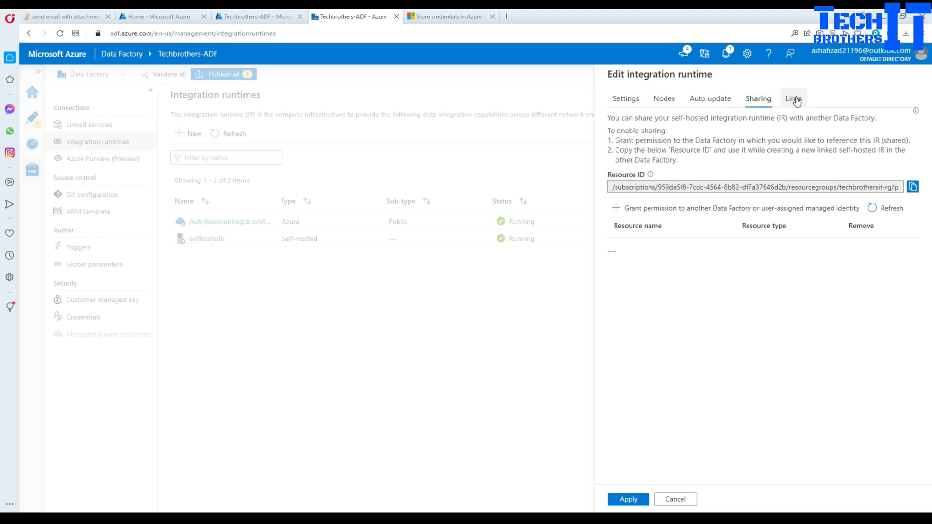
{"action": "left_click", "coordinate": [793, 98]}
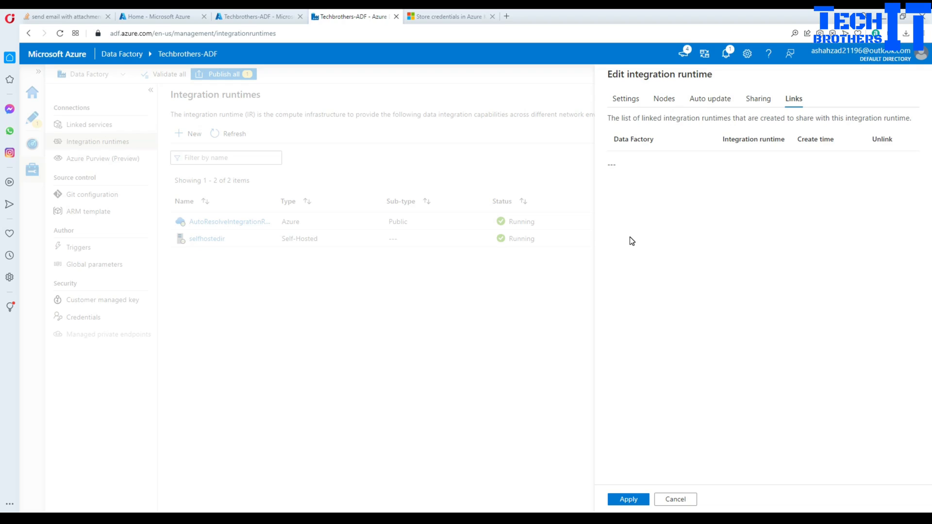
{"action": "mouse_move", "coordinate": [688, 335]}
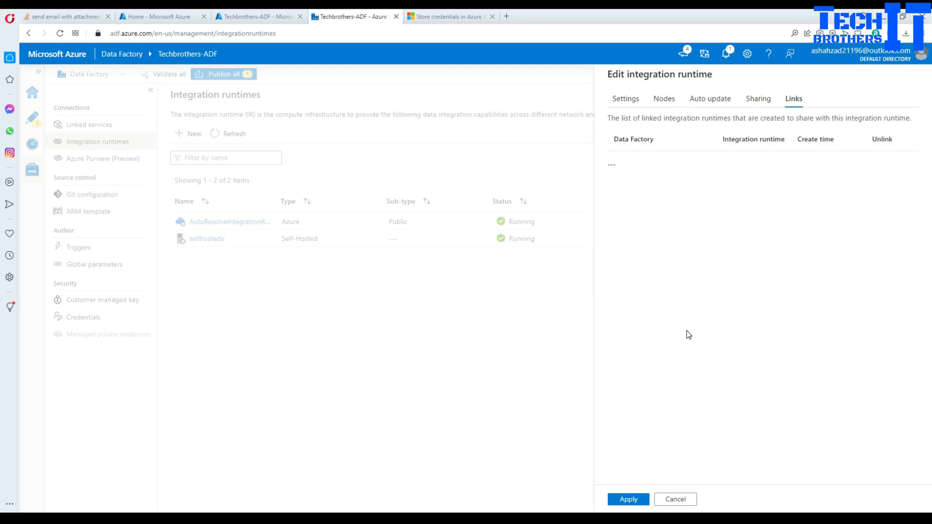
{"action": "mouse_move", "coordinate": [675, 328]}
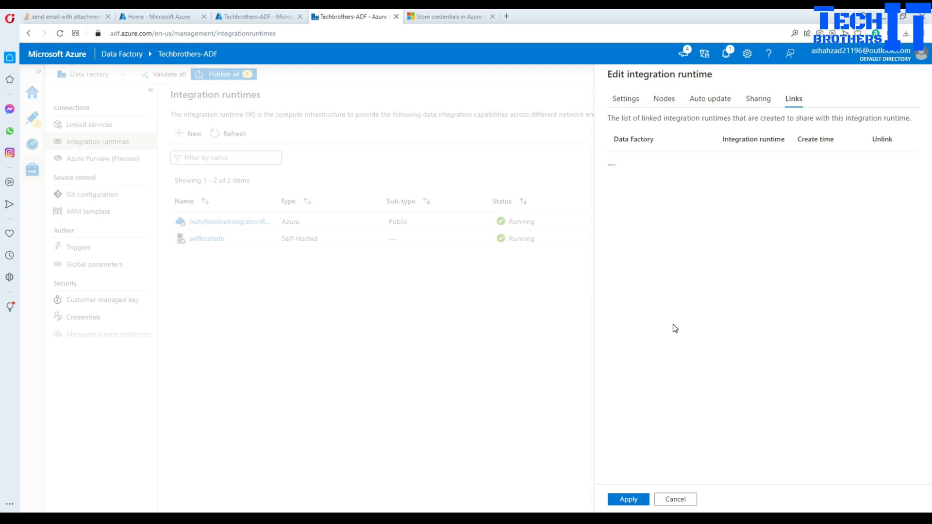
{"action": "mouse_move", "coordinate": [527, 280]}
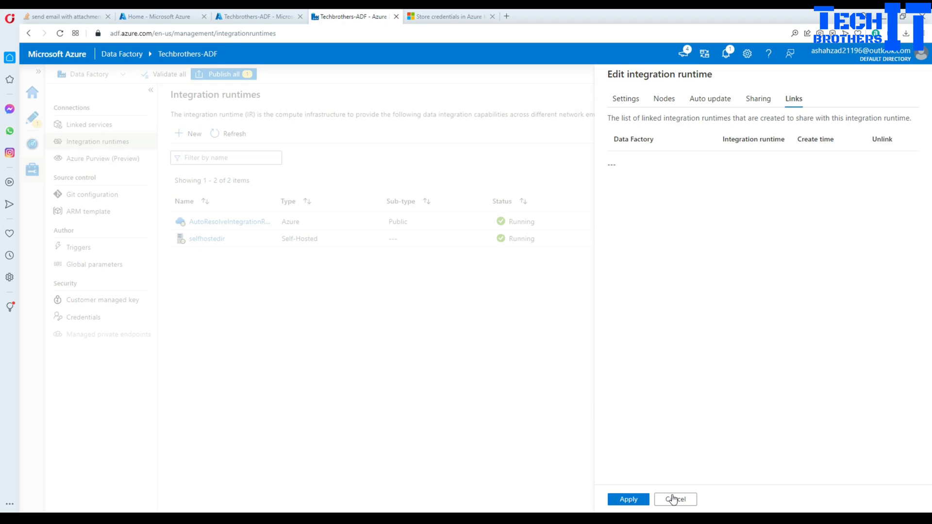
{"action": "left_click", "coordinate": [674, 499]}
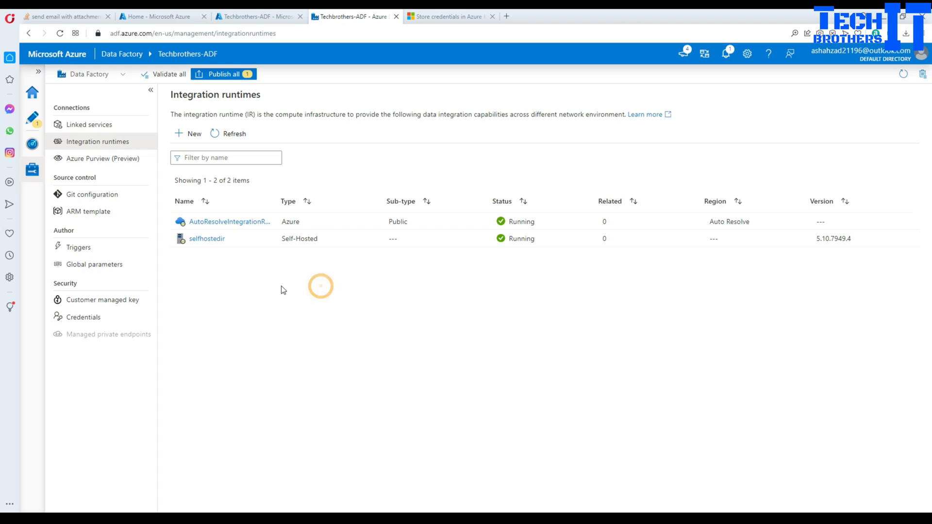
{"action": "mouse_move", "coordinate": [206, 239]}
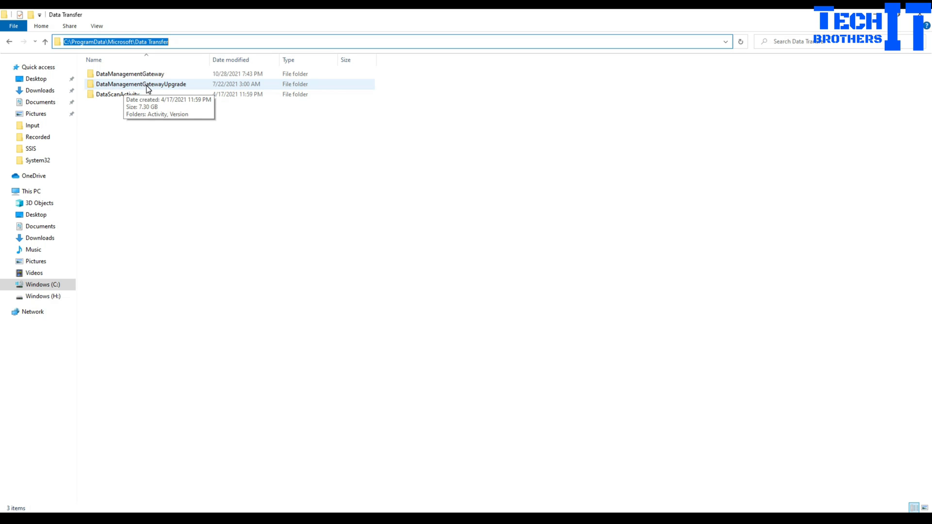
Navigate into DataManagementGatewayUpgrade > Version and sort the version folders newest first
{"action": "double_click", "coordinate": [141, 83]}
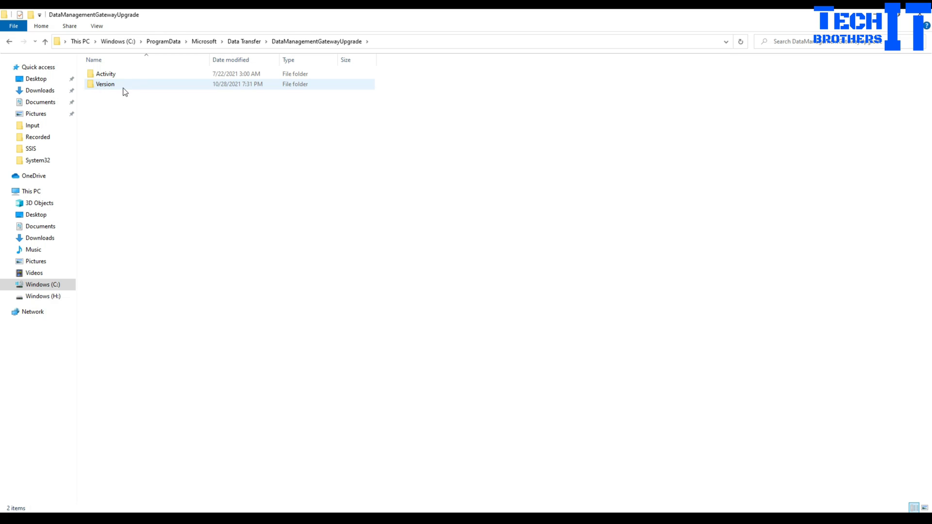
{"action": "double_click", "coordinate": [105, 84]}
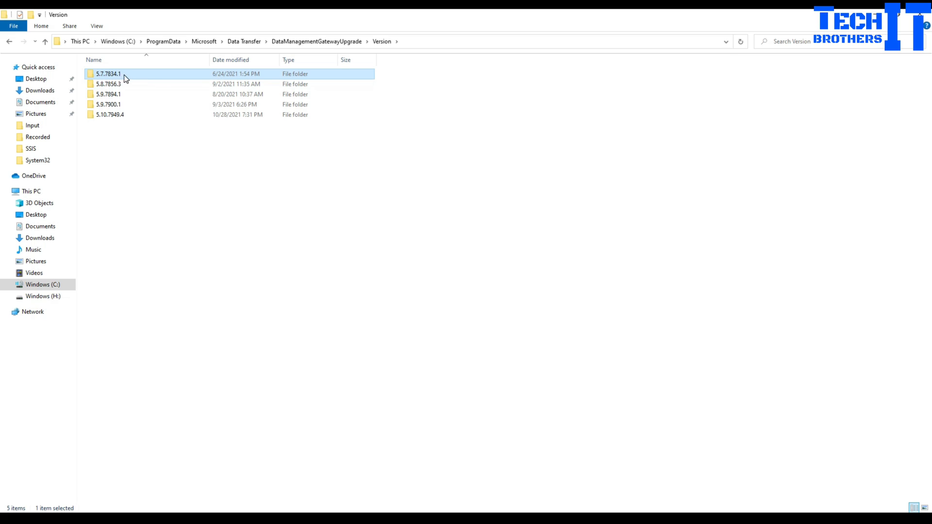
{"action": "mouse_move", "coordinate": [107, 76]}
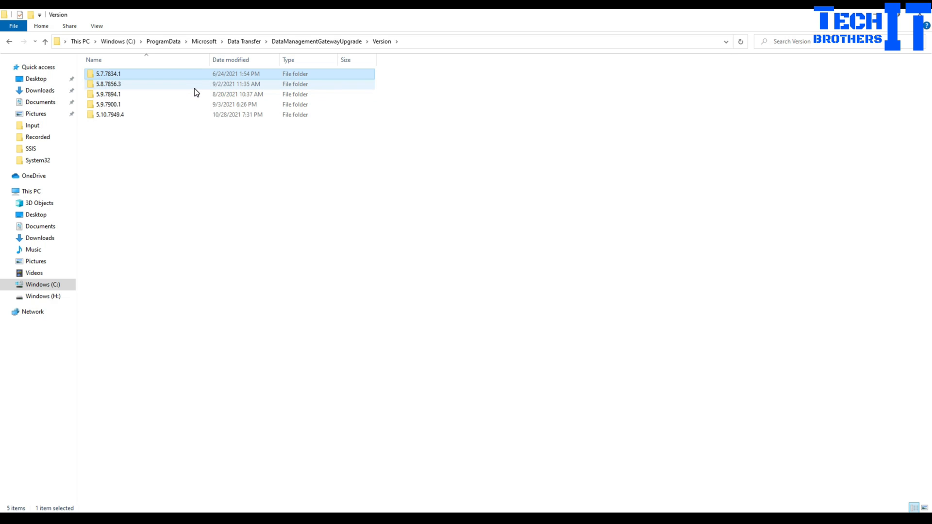
{"action": "left_click", "coordinate": [231, 59]}
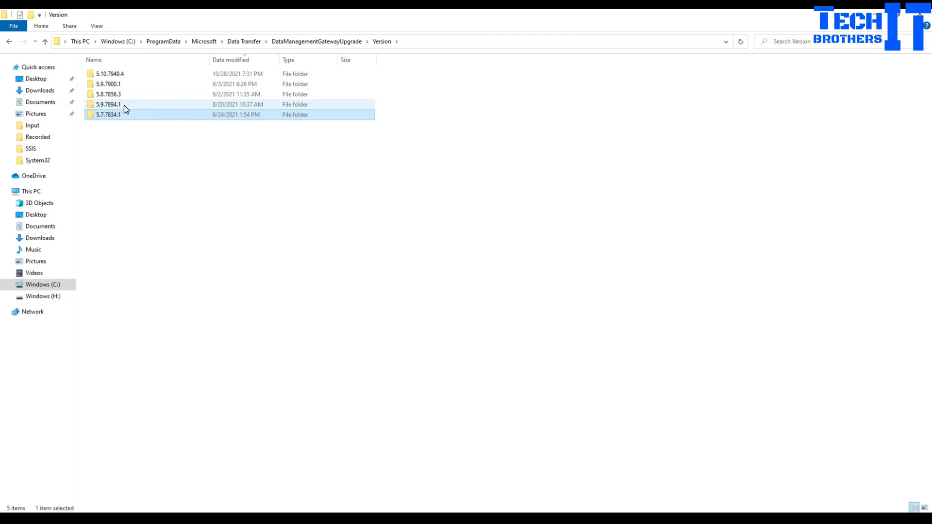
Review the version folders 5.9.7894.1, 5.8.7856.3, 5.9.7900.1 and the latest 5.10.7949.4
{"action": "left_click", "coordinate": [110, 104]}
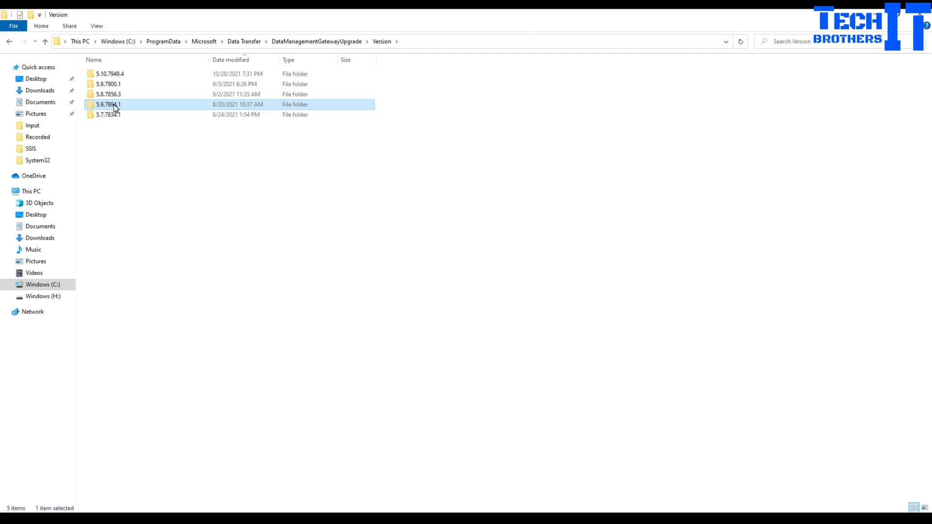
{"action": "left_click", "coordinate": [108, 94]}
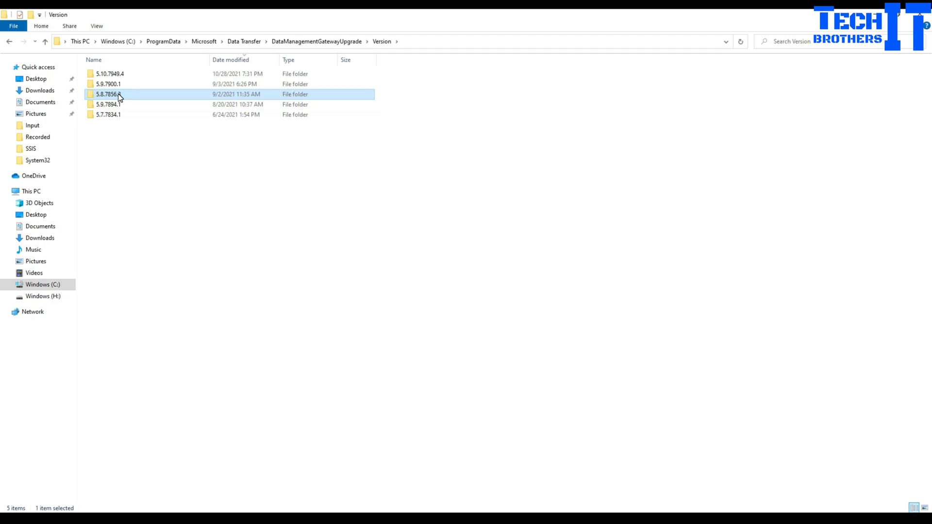
{"action": "left_click", "coordinate": [107, 83]}
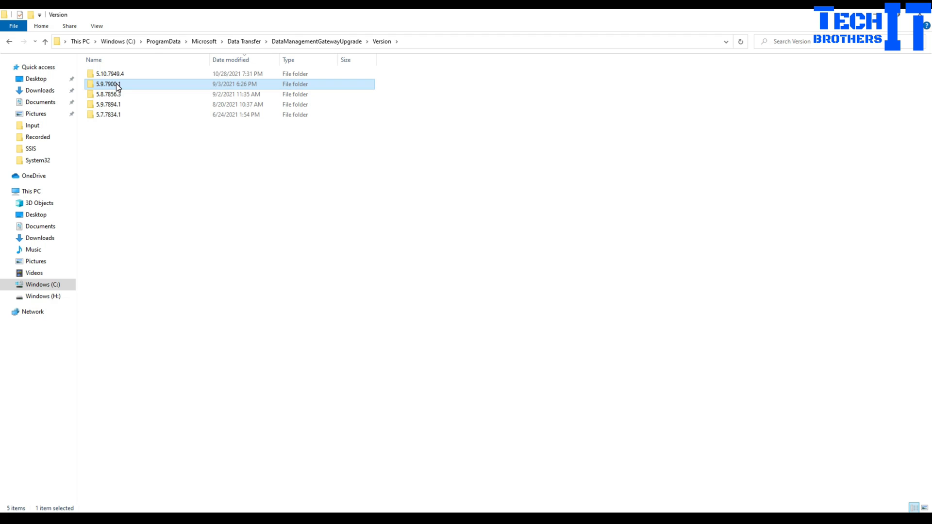
{"action": "left_click", "coordinate": [110, 73]}
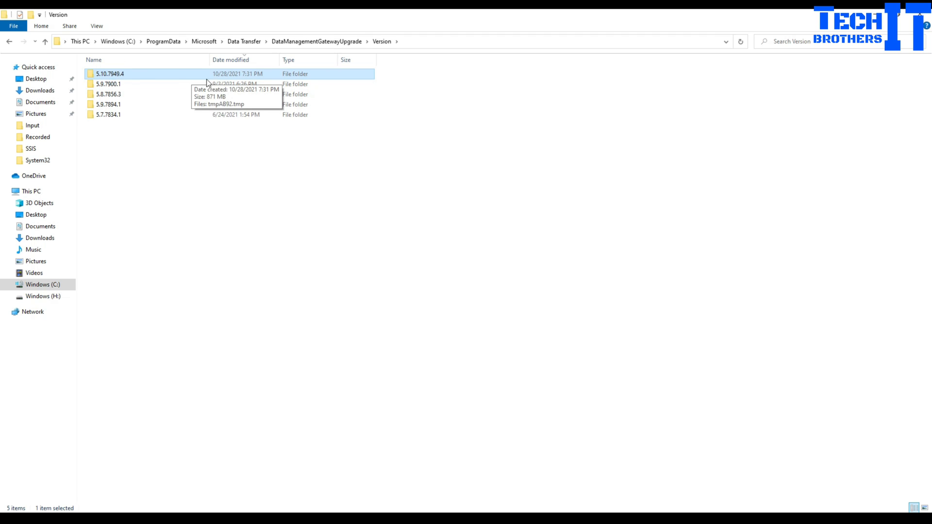
{"action": "mouse_move", "coordinate": [111, 129]}
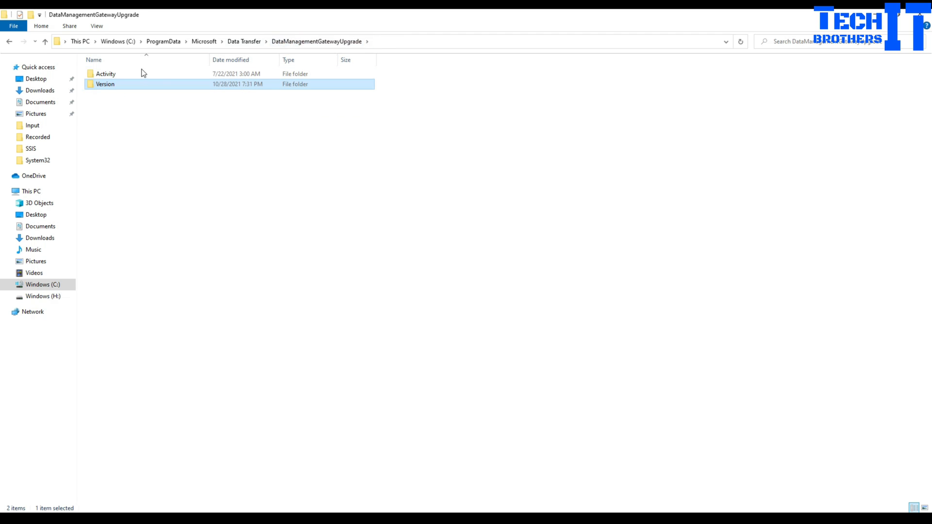
Go into Activity and its GUID subfolder and open autoupdate_install_20210722070056.log in Notepad
{"action": "double_click", "coordinate": [106, 73]}
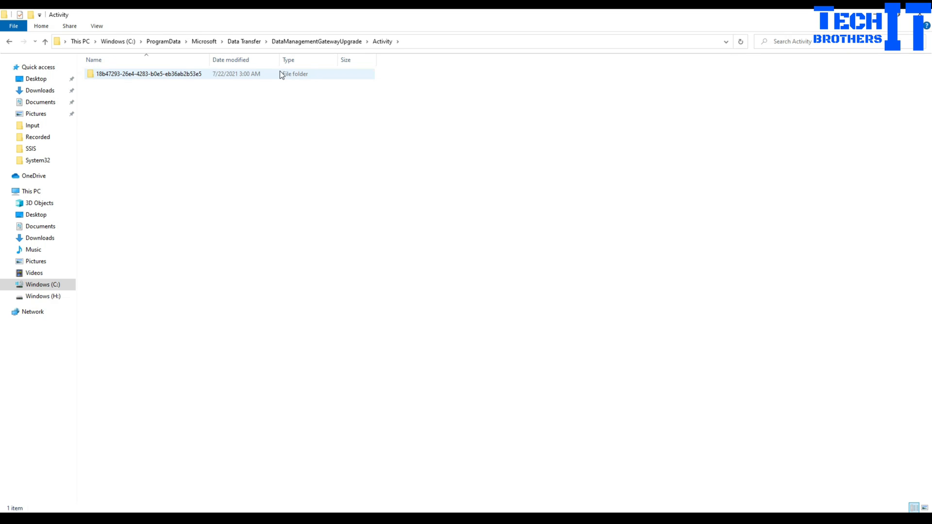
{"action": "double_click", "coordinate": [148, 73]}
{"action": "type", "text": "*.log"}
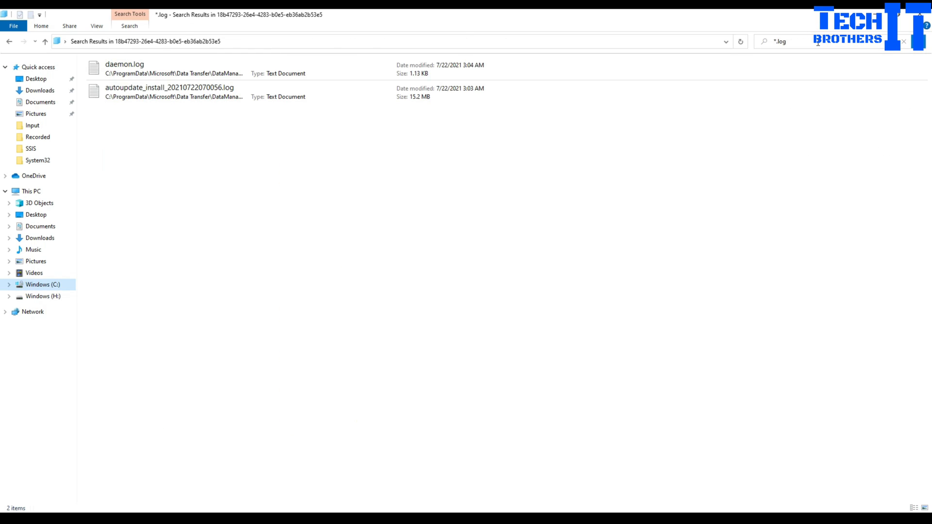
{"action": "left_click", "coordinate": [173, 92]}
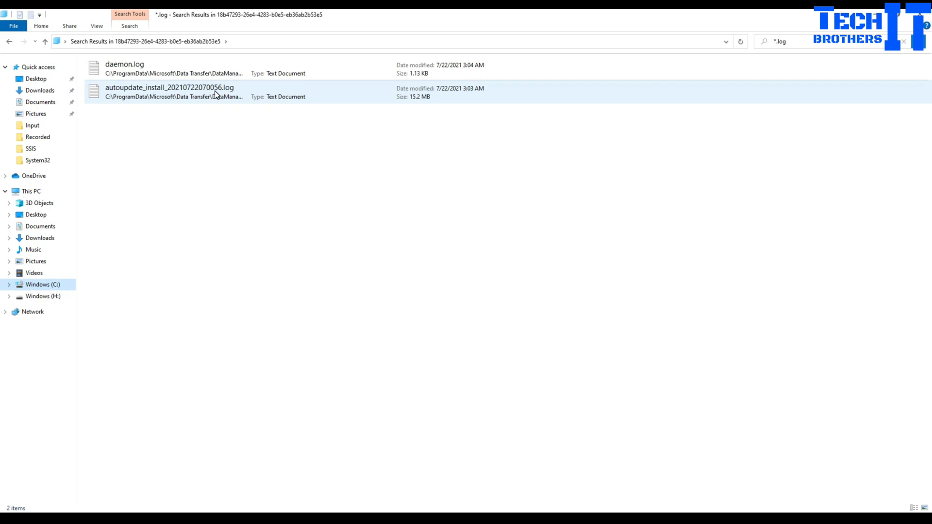
{"action": "double_click", "coordinate": [169, 92]}
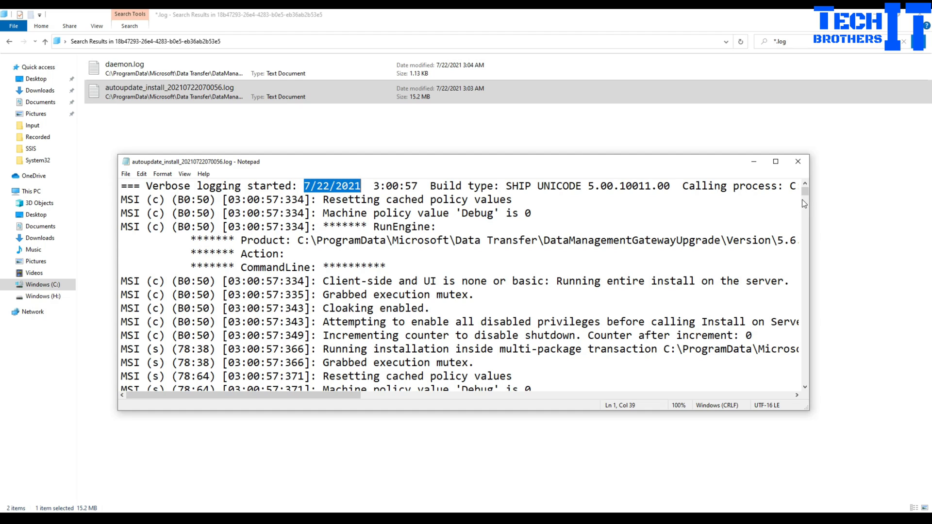
Scroll the install log down to its file verification entries and close Notepad
{"action": "scroll", "scroll_direction": "down", "scroll_amount": 3}
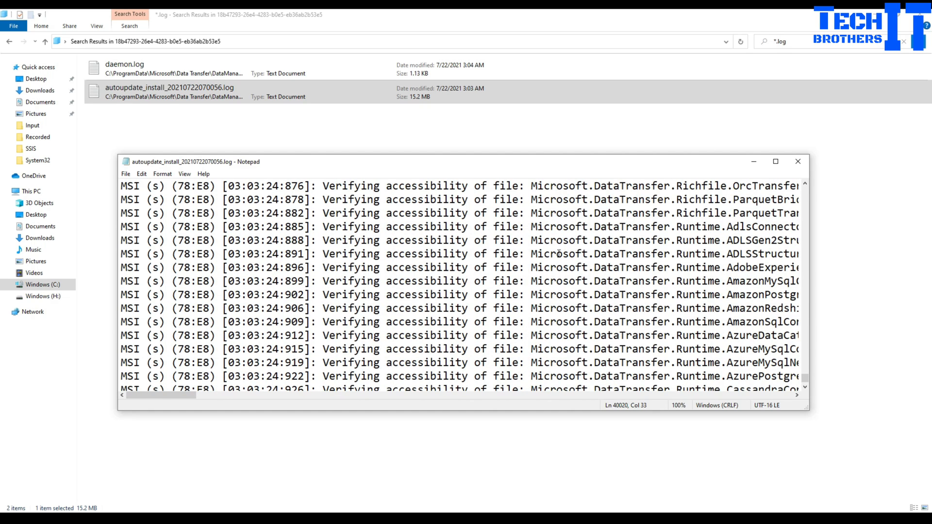
{"action": "left_click", "coordinate": [797, 161]}
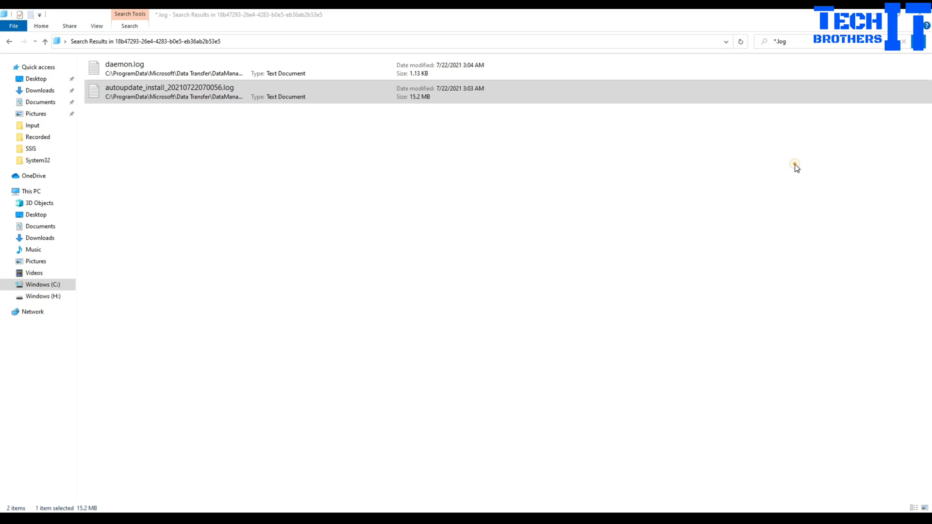
{"action": "left_click", "coordinate": [179, 92]}
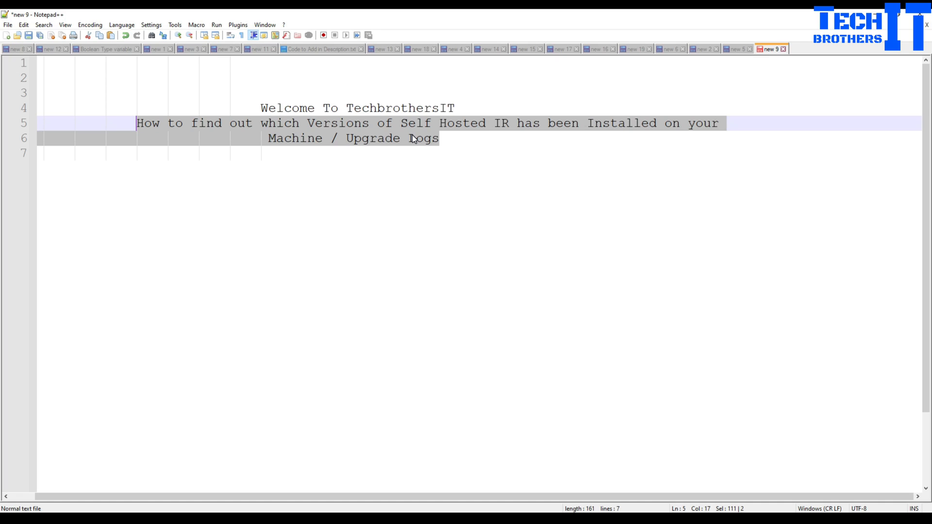
{"action": "mouse_move", "coordinate": [469, 155]}
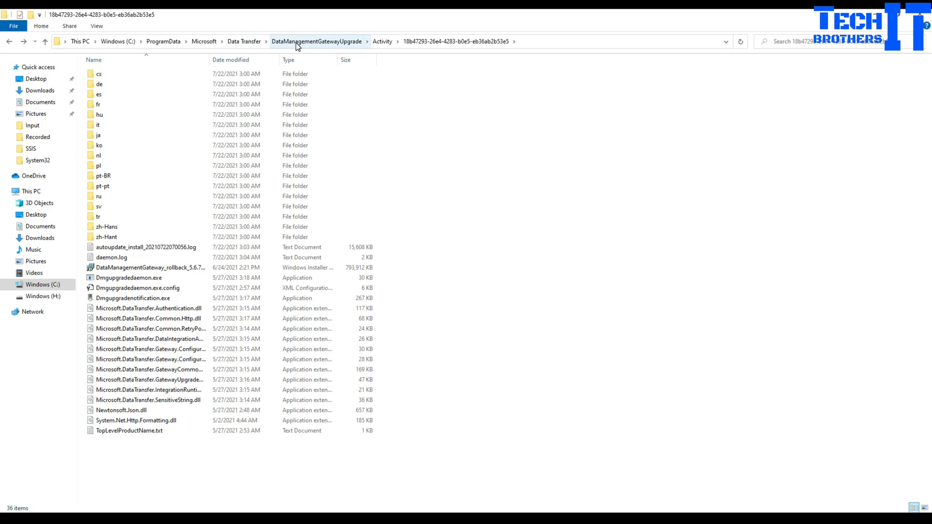
Return to DataManagementGatewayUpgrade, reopen Version listing five installed versions, and reveal its full path in the address bar
{"action": "left_click", "coordinate": [317, 40]}
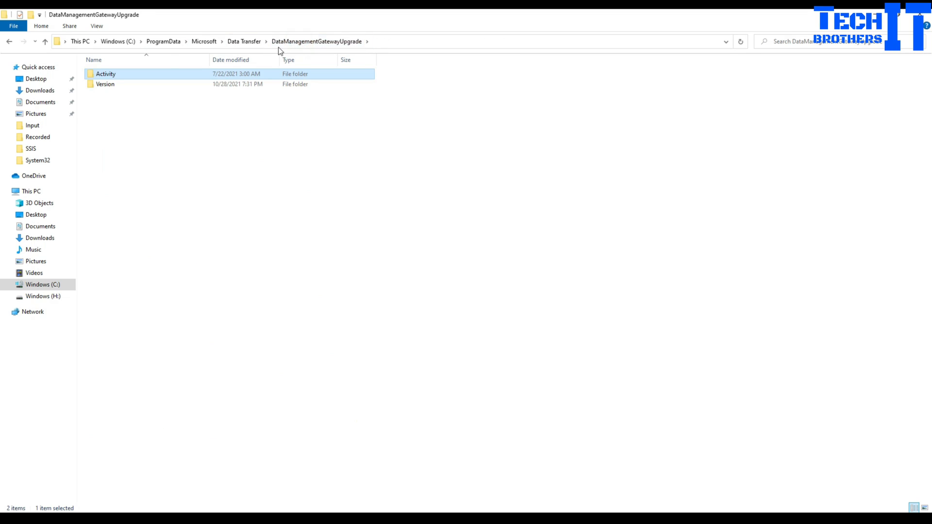
{"action": "double_click", "coordinate": [105, 83]}
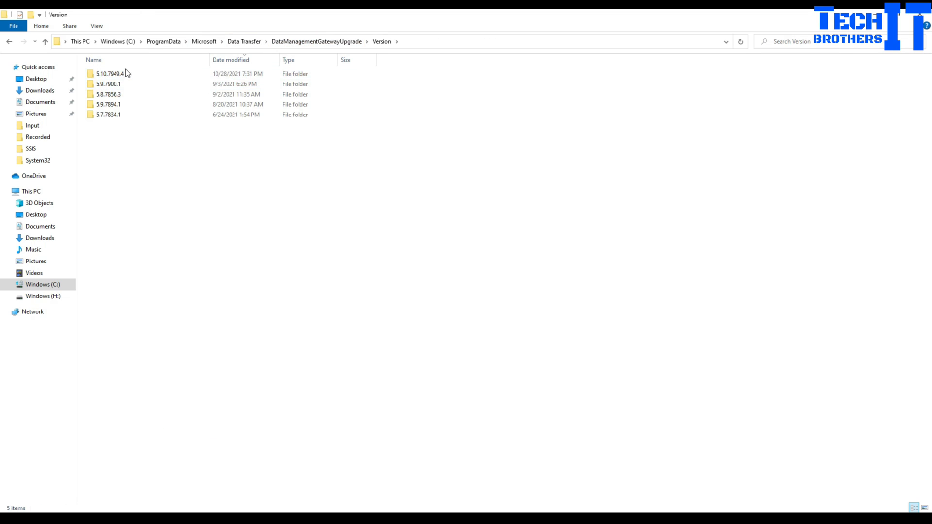
{"action": "left_click", "coordinate": [108, 104]}
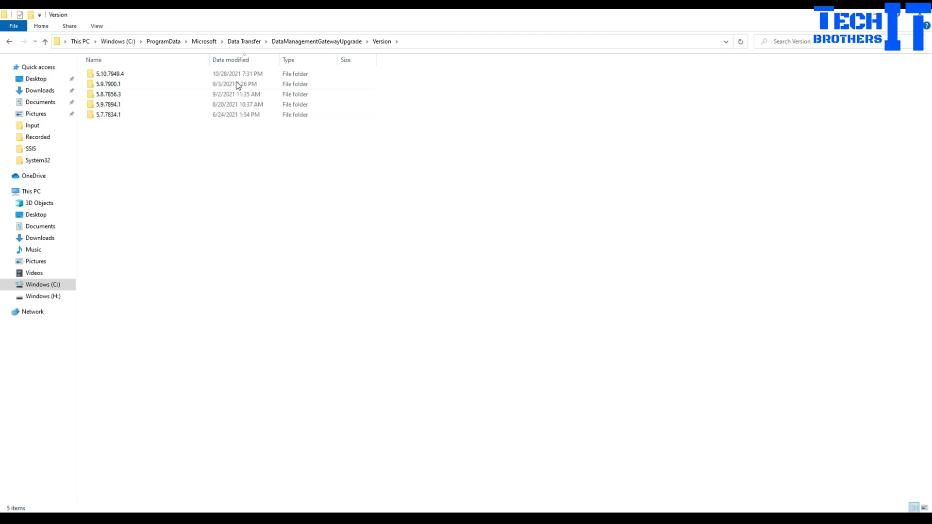
{"action": "left_click", "coordinate": [108, 83]}
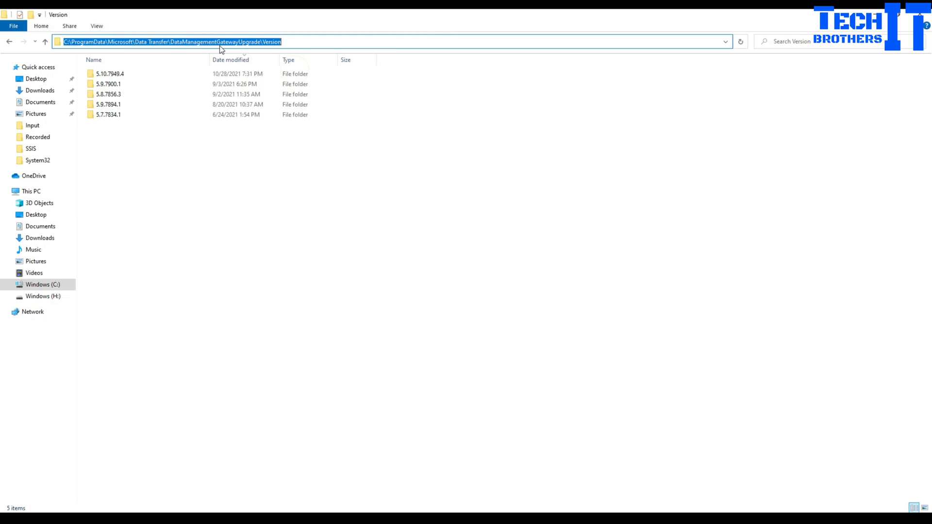
{"action": "mouse_move", "coordinate": [646, 496]}
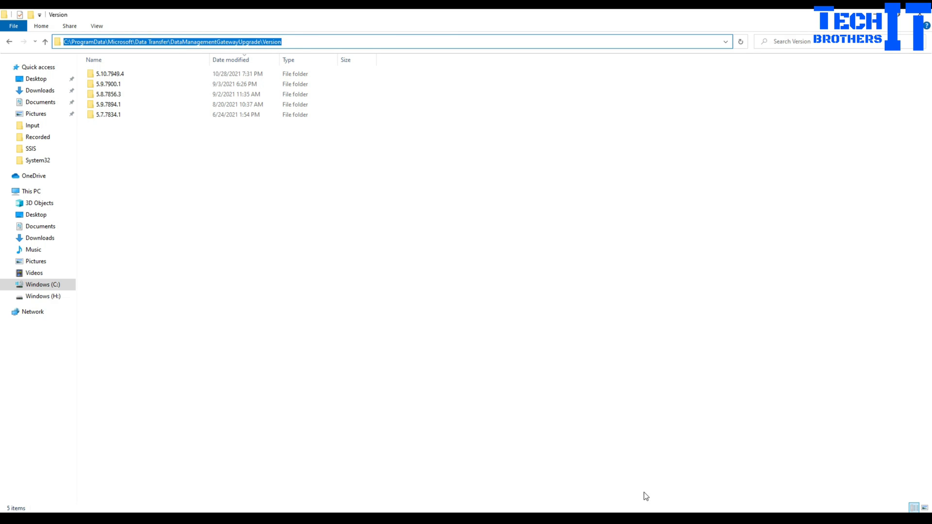